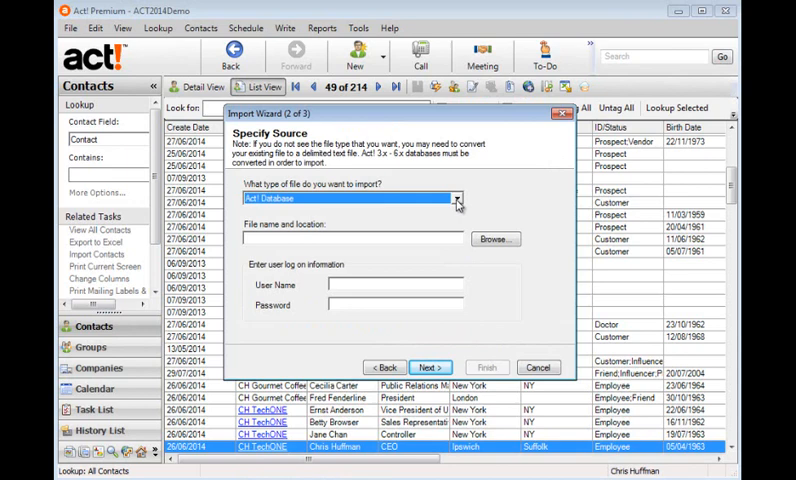
Choose Excel as the source type and select NewContacts.xlsx as the import file.
click(454, 198)
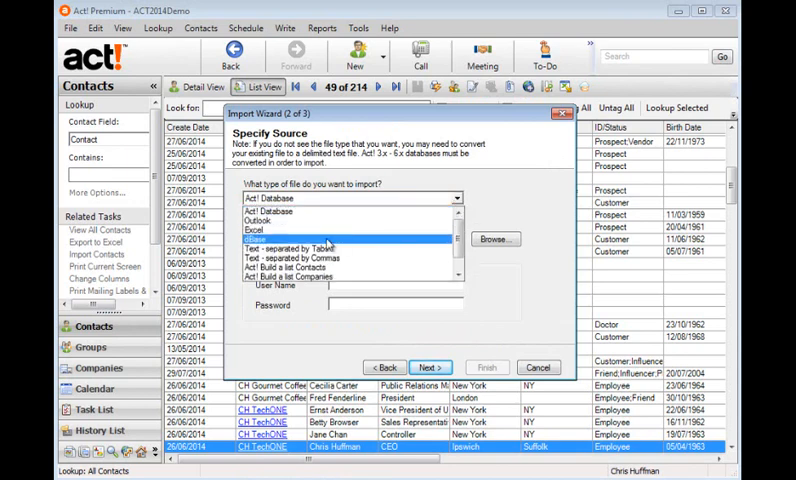
click(260, 224)
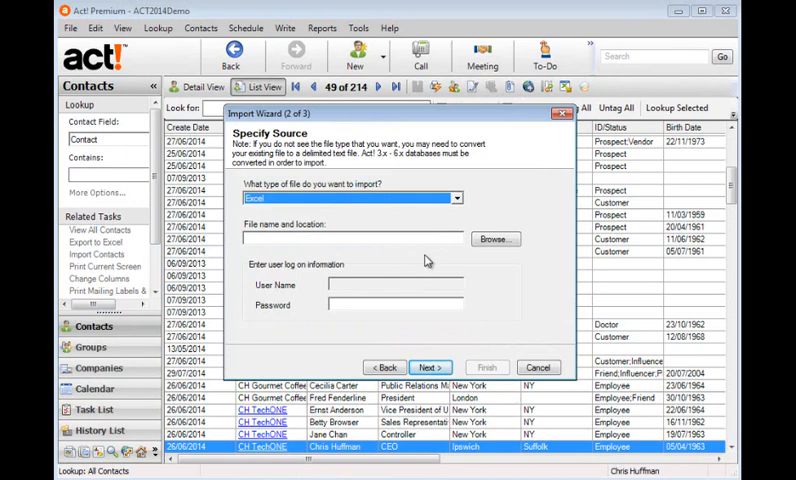
click(494, 240)
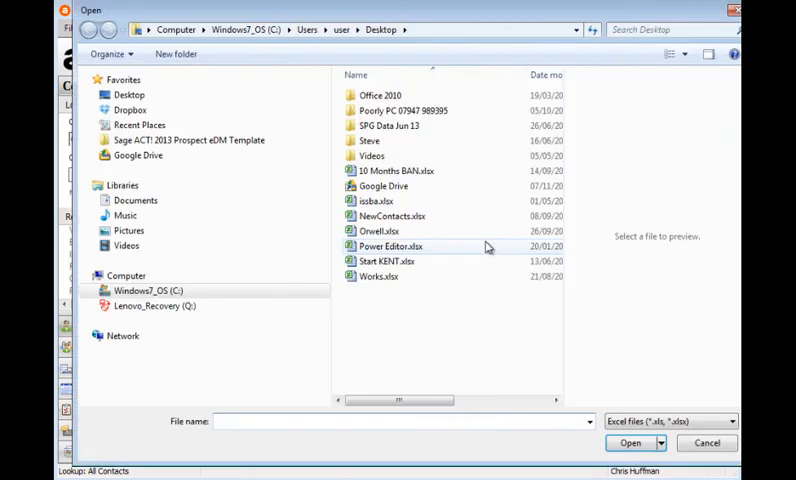
click(392, 216)
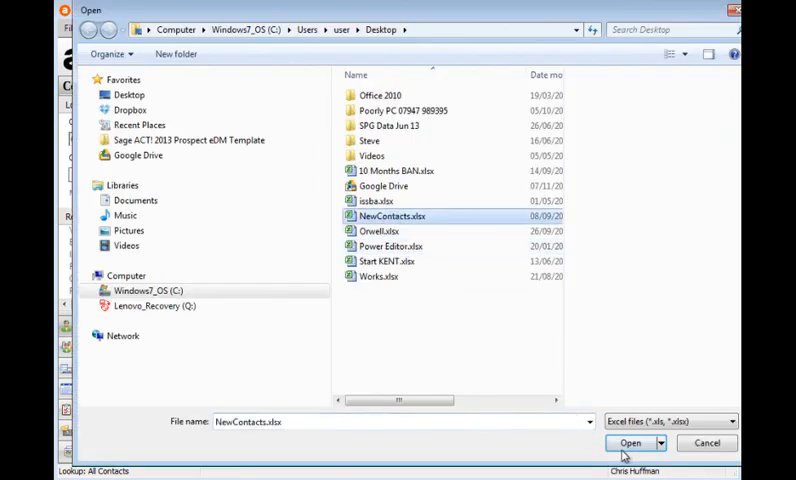
click(630, 442)
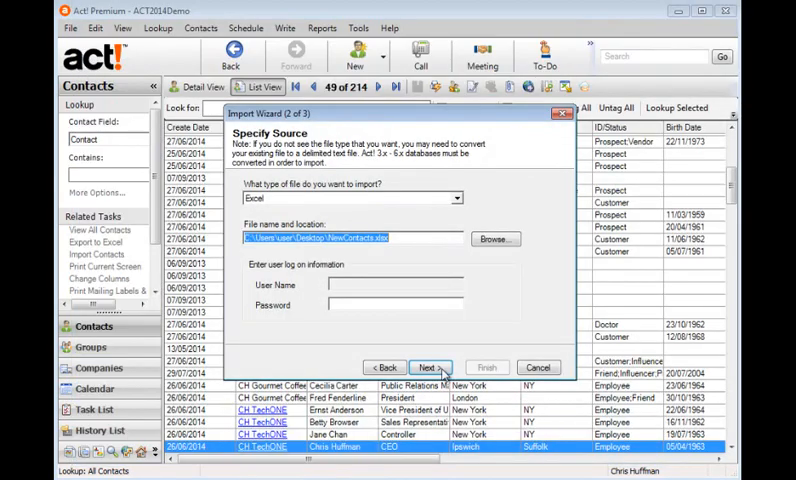
Continue the wizard importing the file as contact records.
click(428, 368)
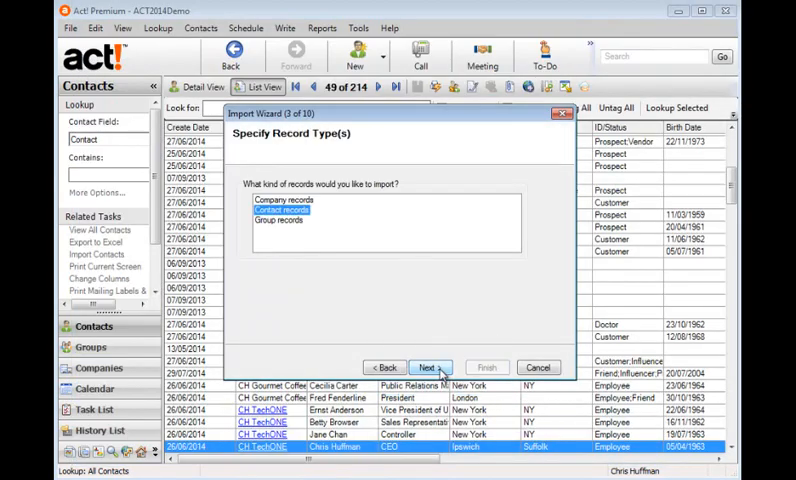
click(428, 368)
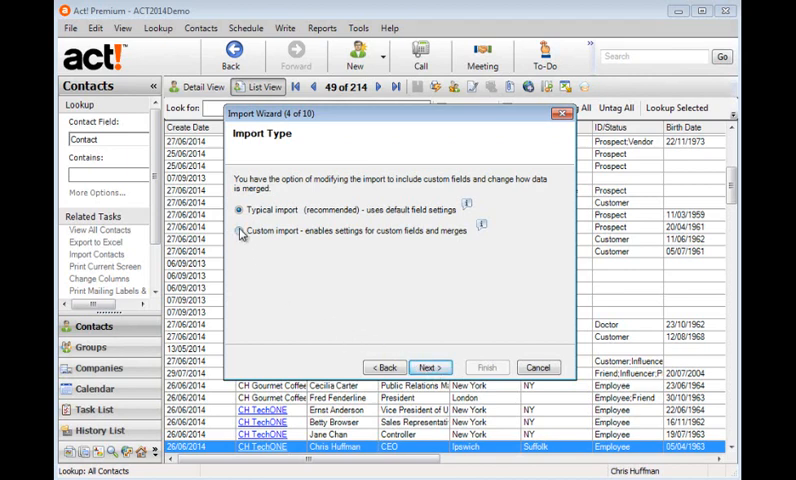
Choose a custom import and map the spreadsheet columns to contact fields.
click(240, 232)
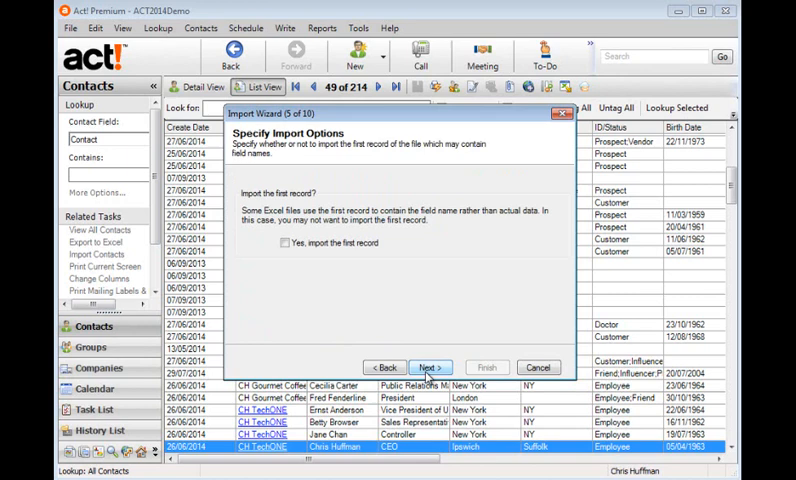
click(428, 368)
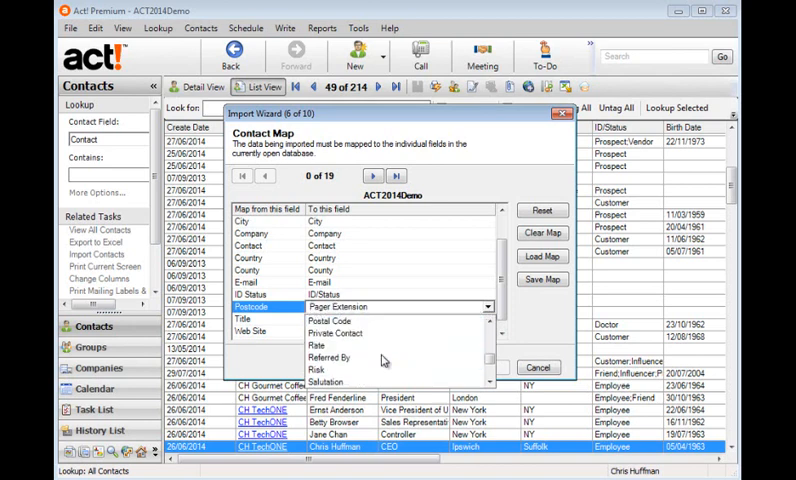
click(336, 322)
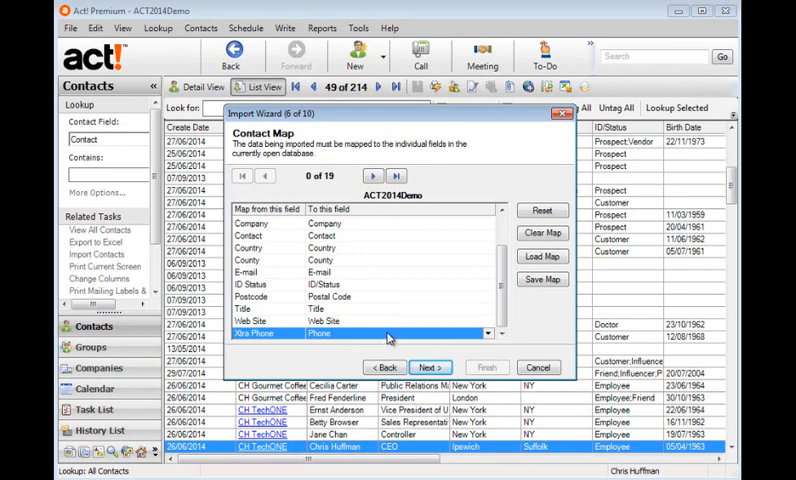
mouse_move(438, 320)
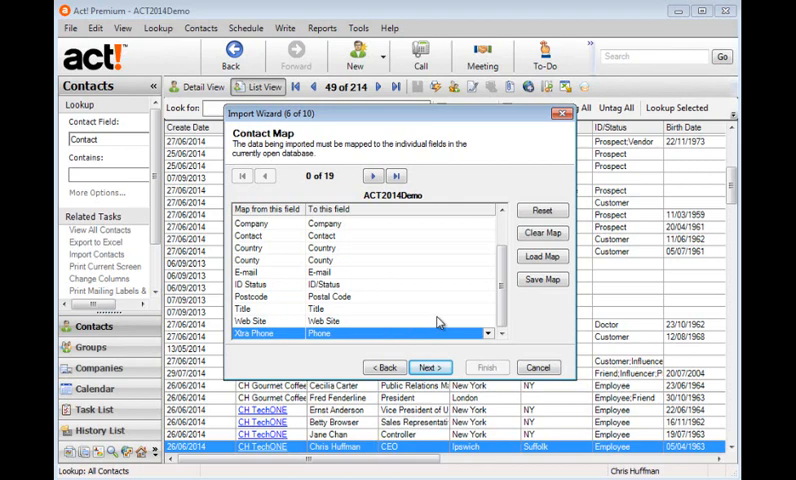
Save the field mapping as a map file named 'port'.
click(544, 280)
text(im)
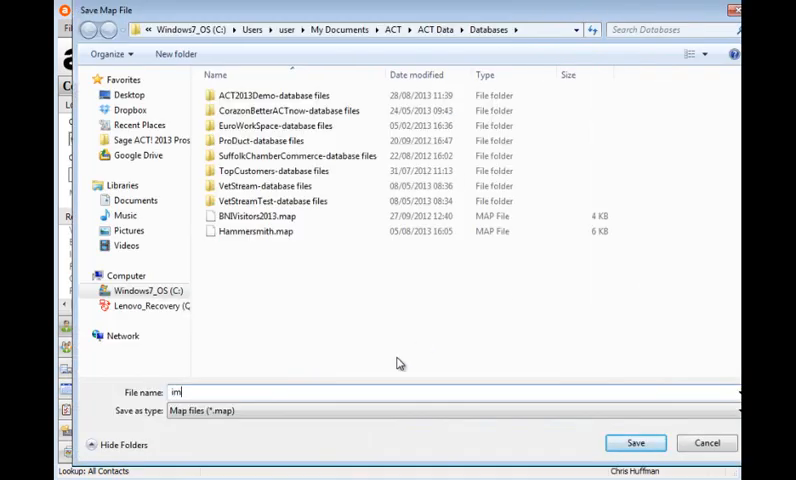
text(port)
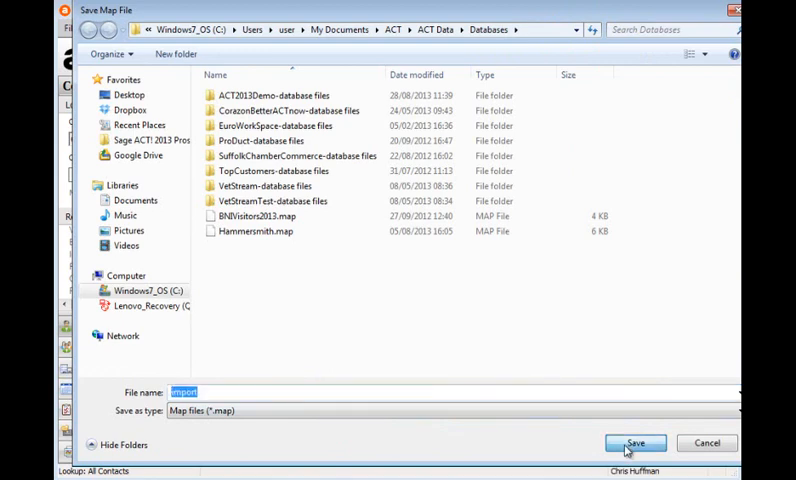
click(634, 444)
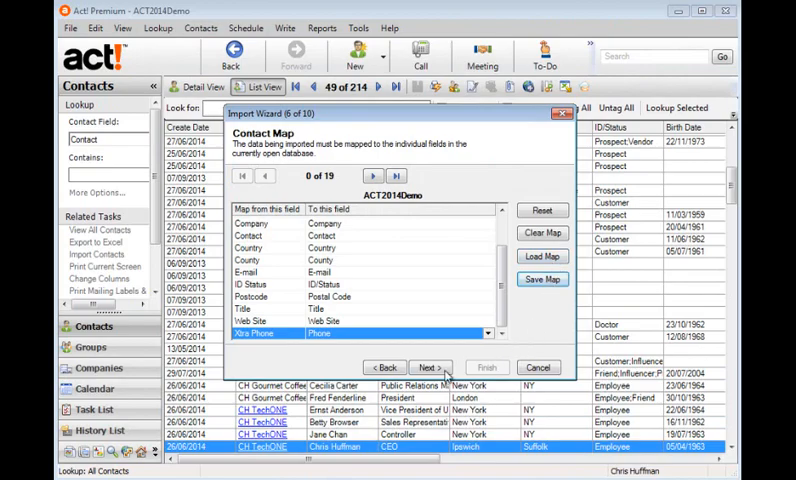
Keep merging matching contacts, adjust match confirmation, and run the import to completion.
click(428, 368)
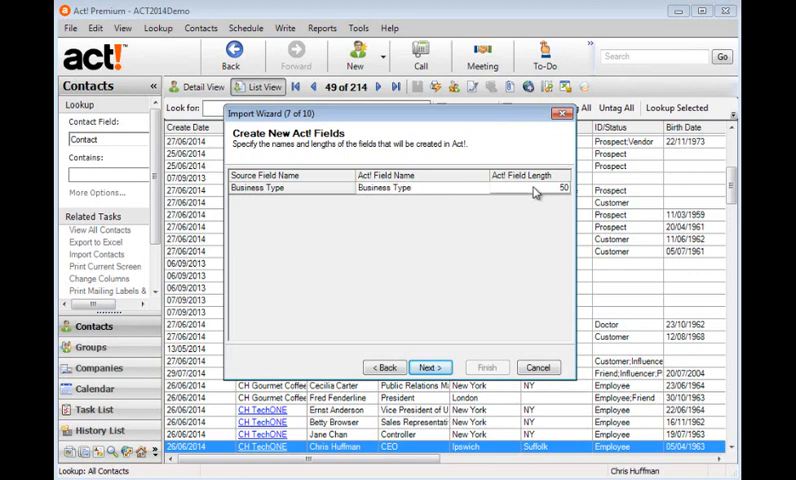
mouse_move(440, 396)
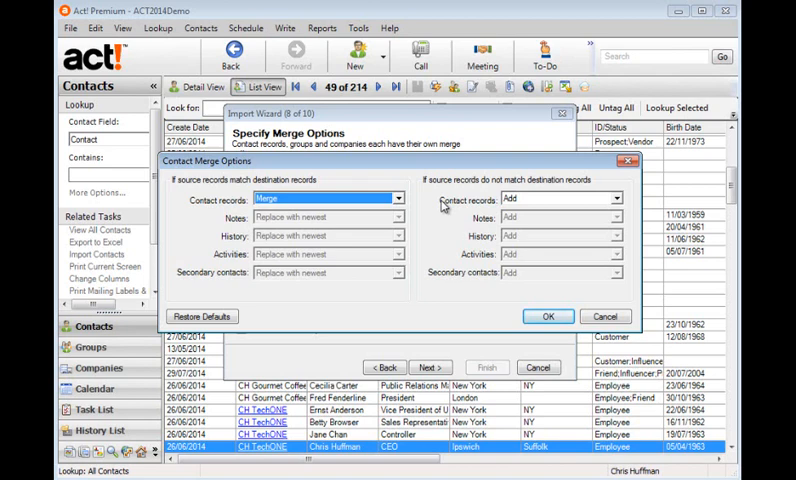
mouse_move(572, 200)
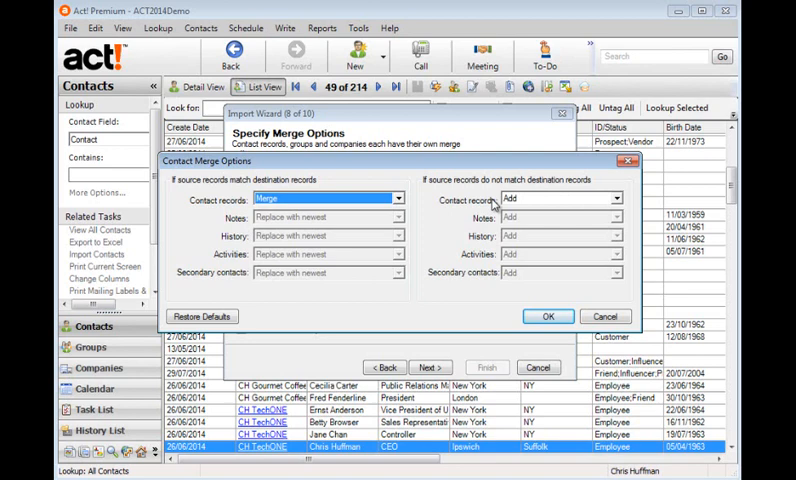
mouse_move(496, 204)
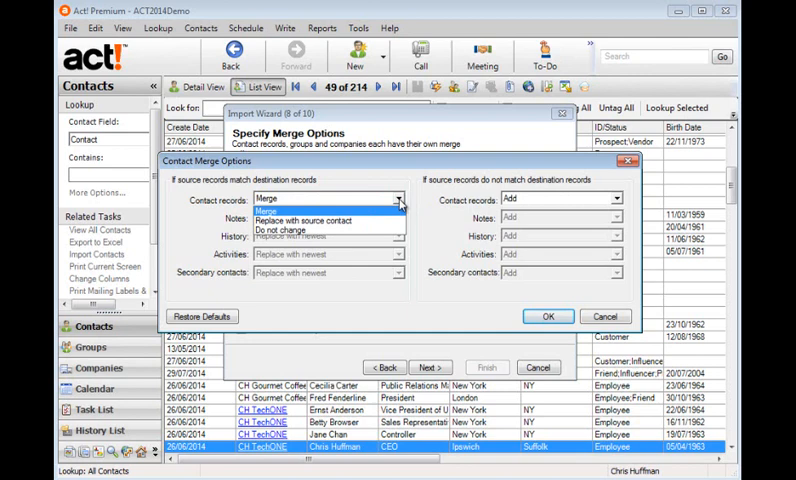
click(276, 198)
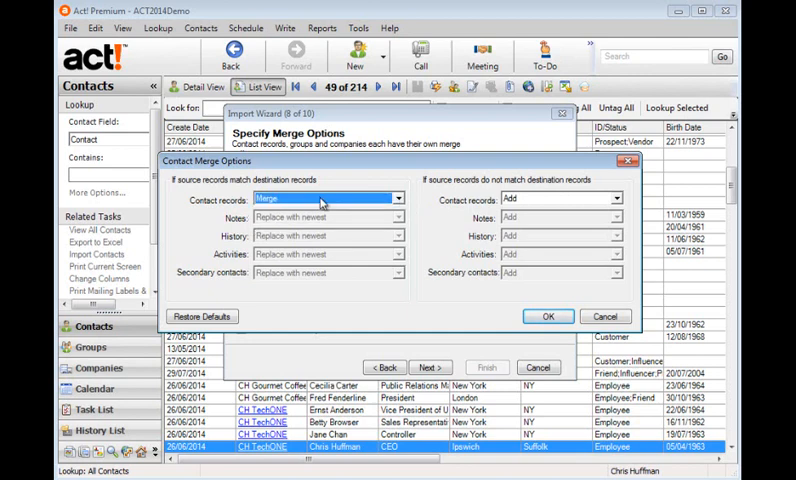
click(548, 316)
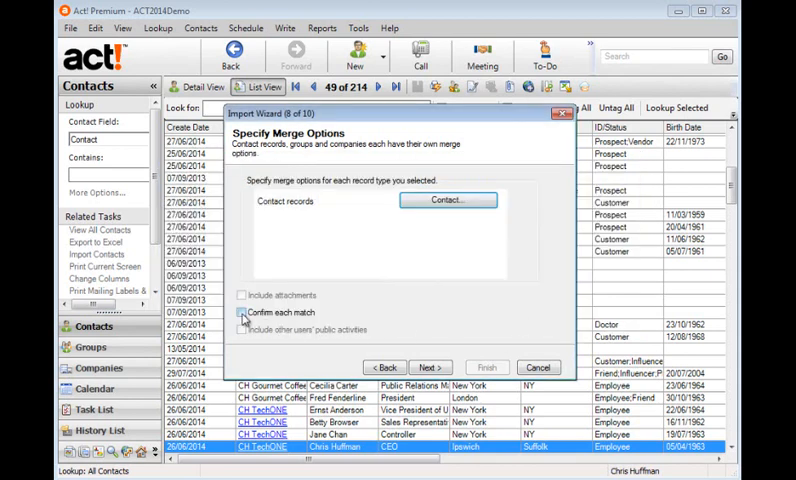
click(242, 312)
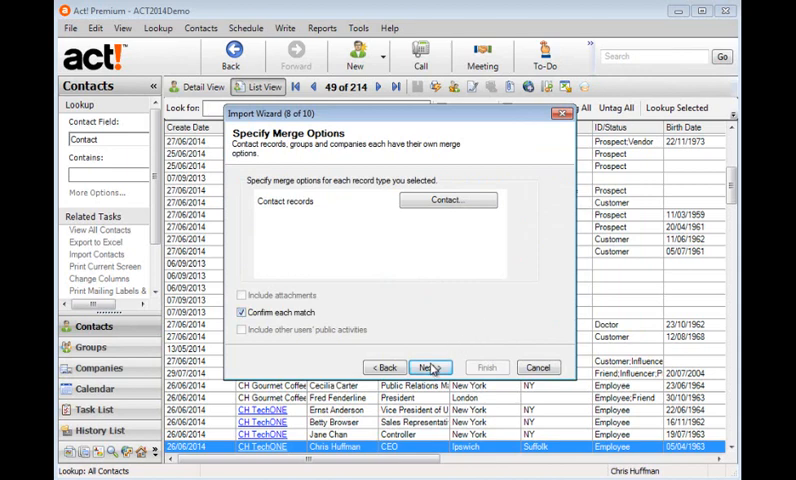
click(430, 368)
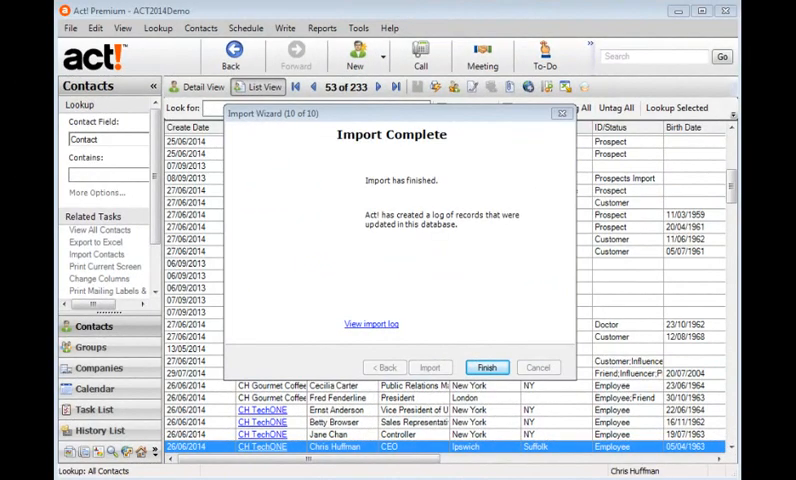
Review the import log showing 29 contacts merged without errors, then finish the wizard.
click(372, 324)
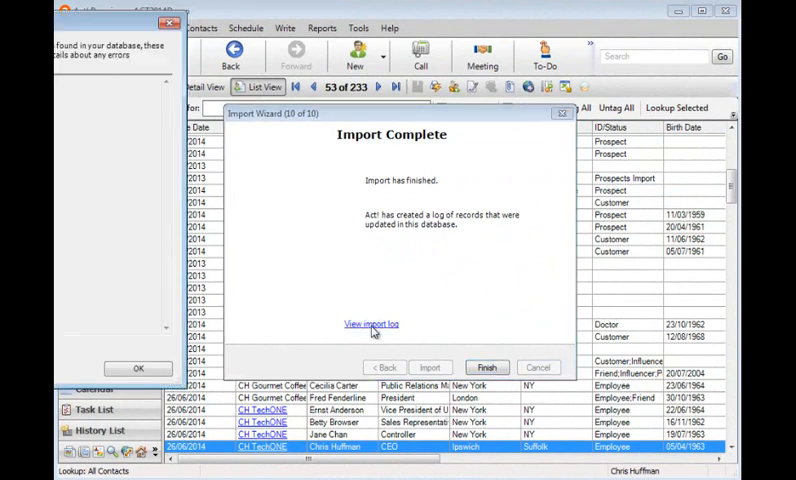
click(372, 324)
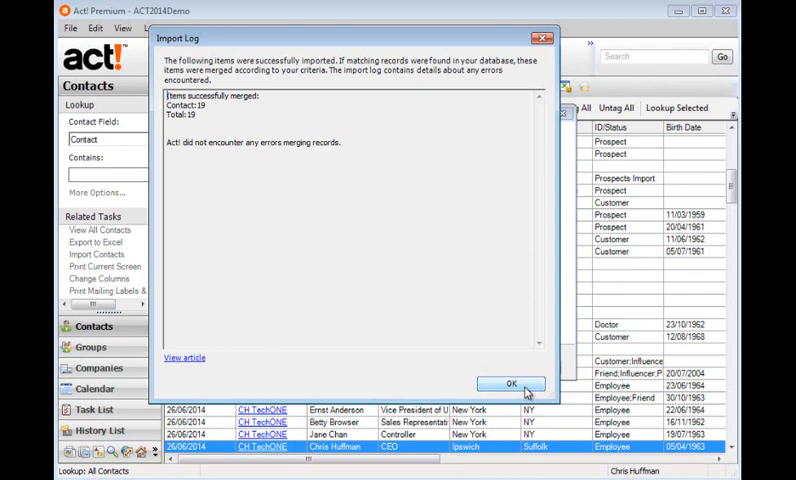
click(508, 384)
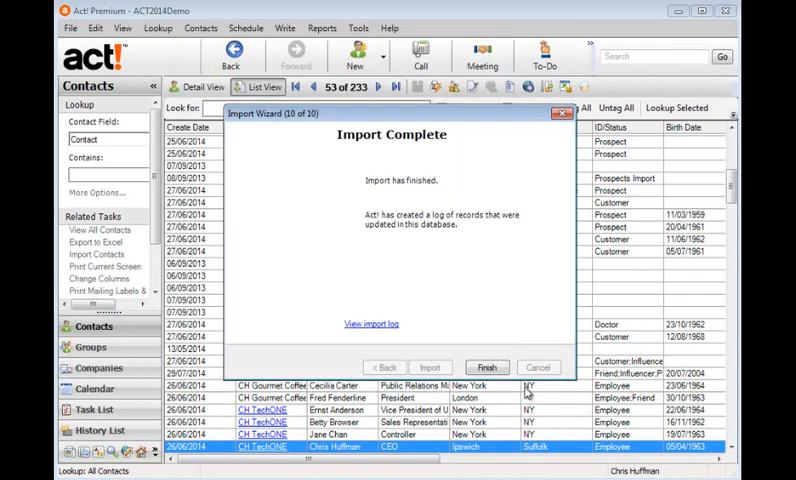
click(488, 368)
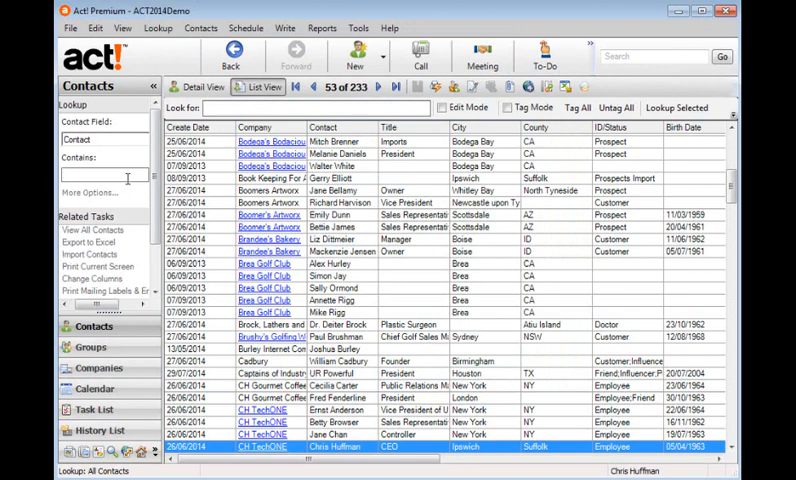
Look up contacts whose ID/Status contains 'impo', listing the 19 Prospects Import contacts.
text(m)
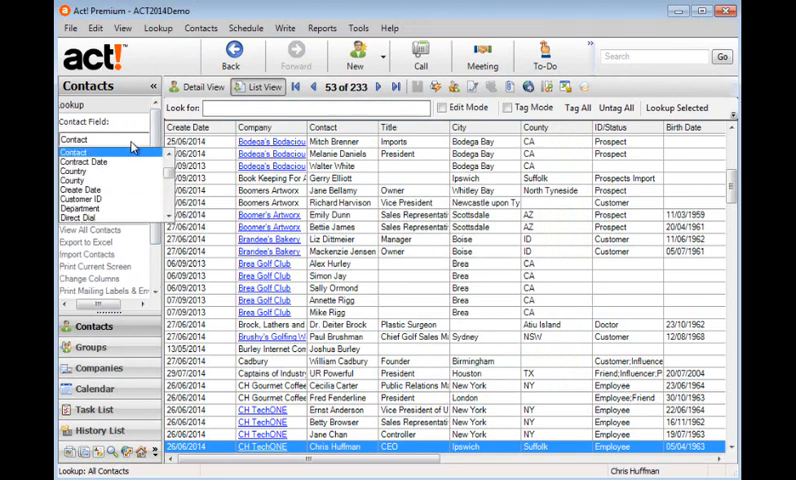
click(84, 140)
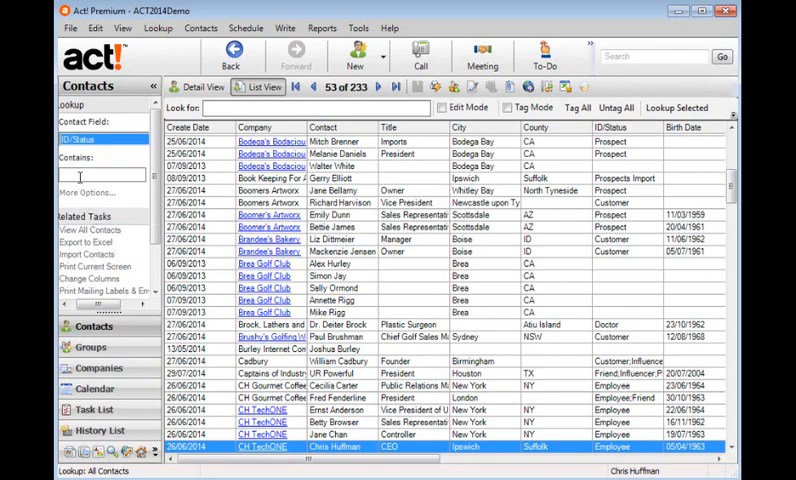
text(impo)
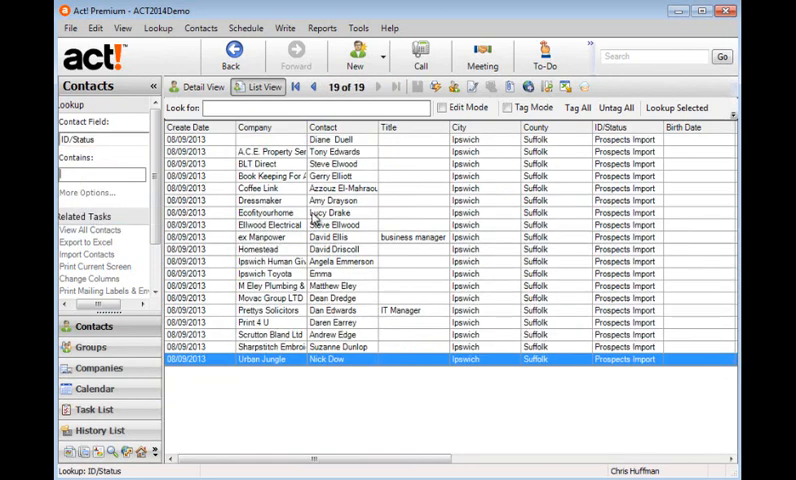
mouse_move(632, 420)
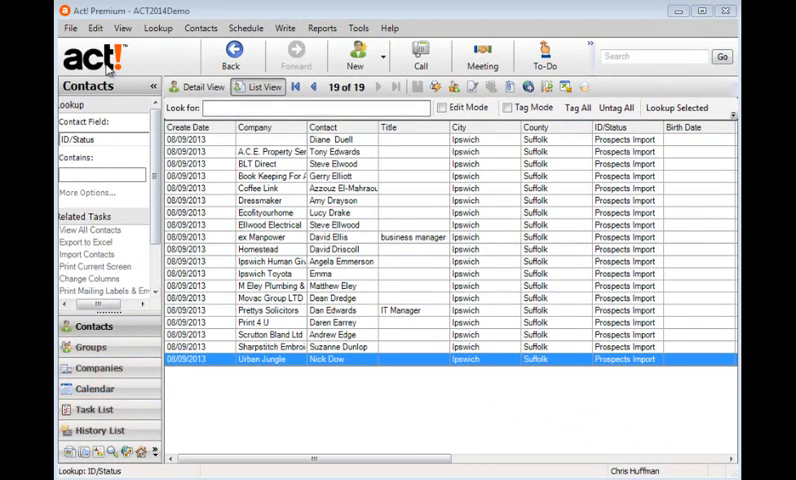
Replace the ID/Status field with Prospect for all contacts in the lookup.
click(96, 28)
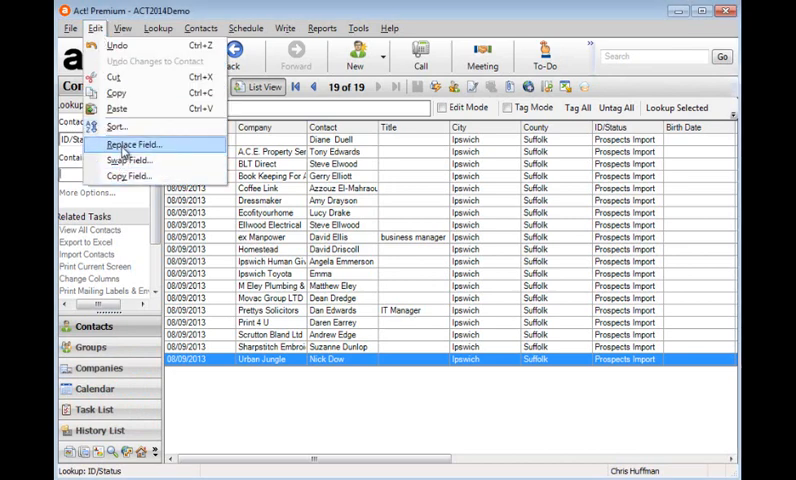
click(128, 144)
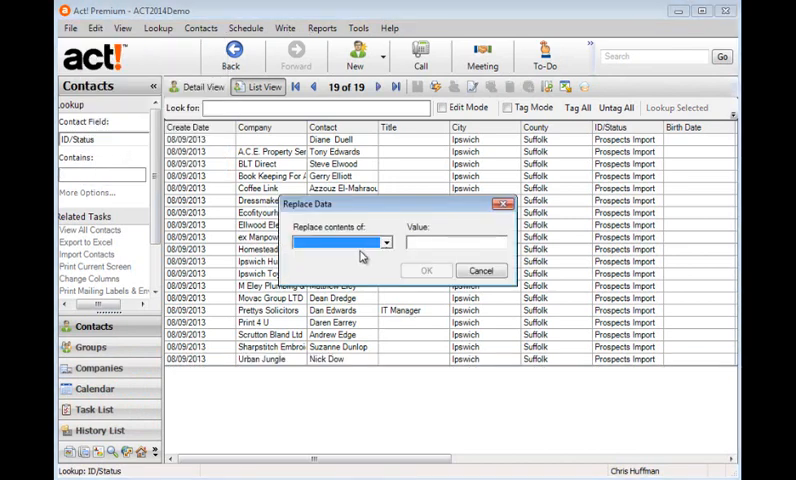
click(384, 242)
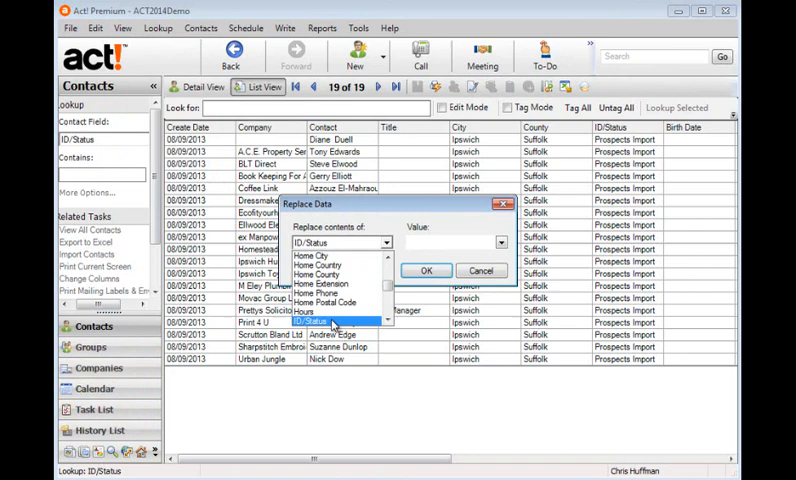
click(336, 320)
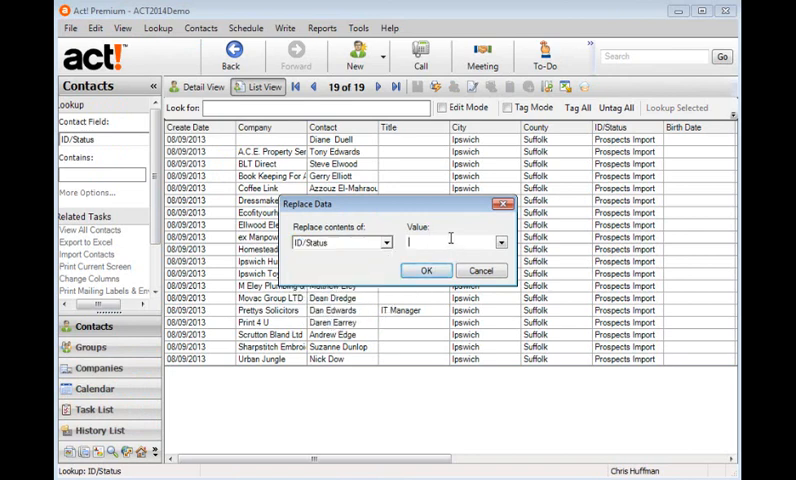
text(Prospect)
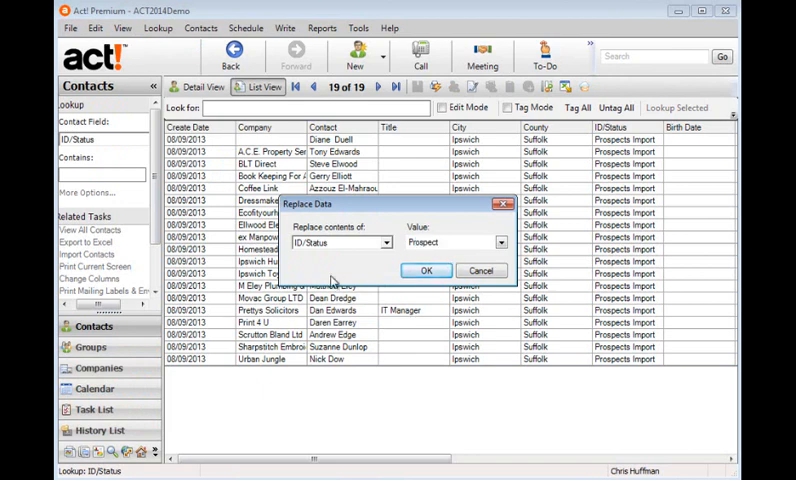
click(426, 270)
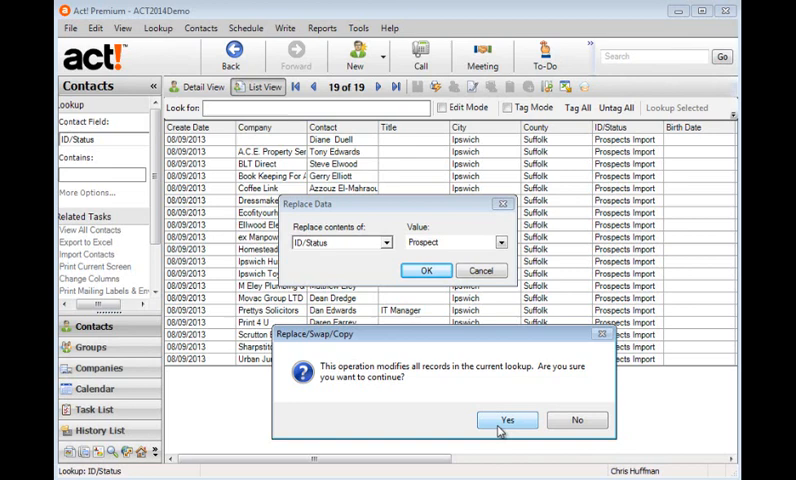
mouse_move(504, 424)
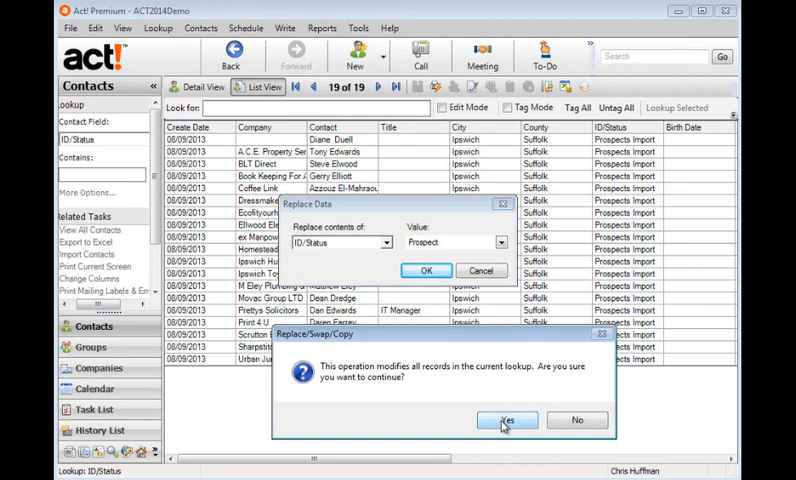
click(508, 420)
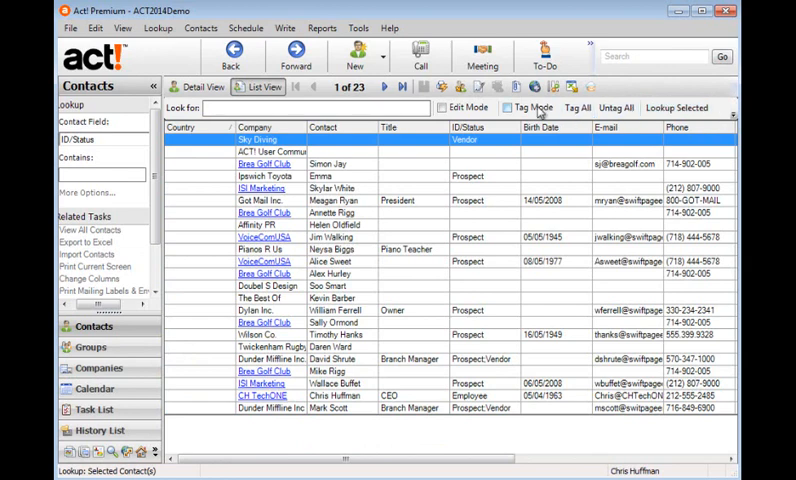
Replace the Country field with United Kingdom for all 23 contacts in the lookup.
click(94, 28)
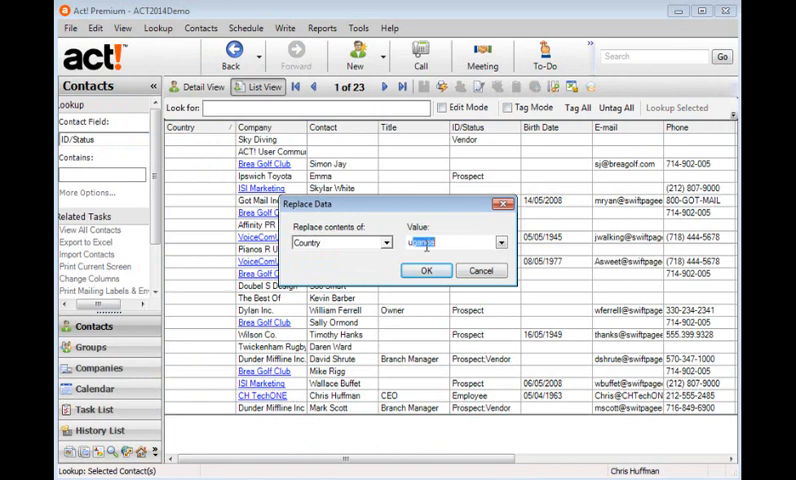
click(500, 242)
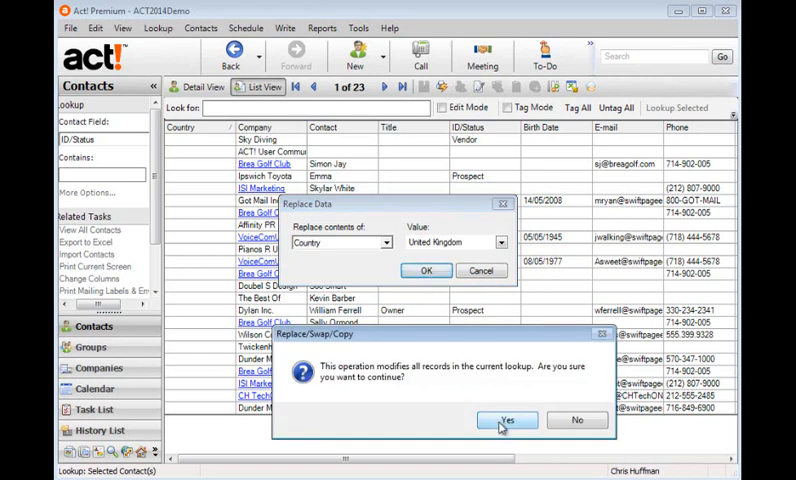
click(506, 420)
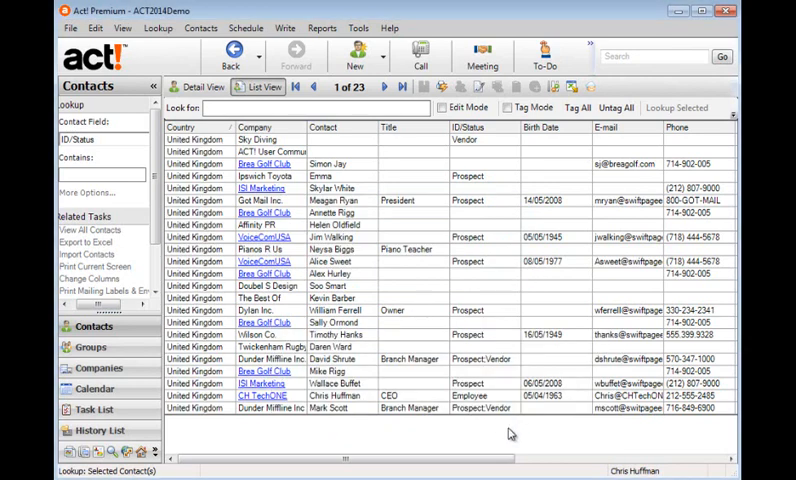